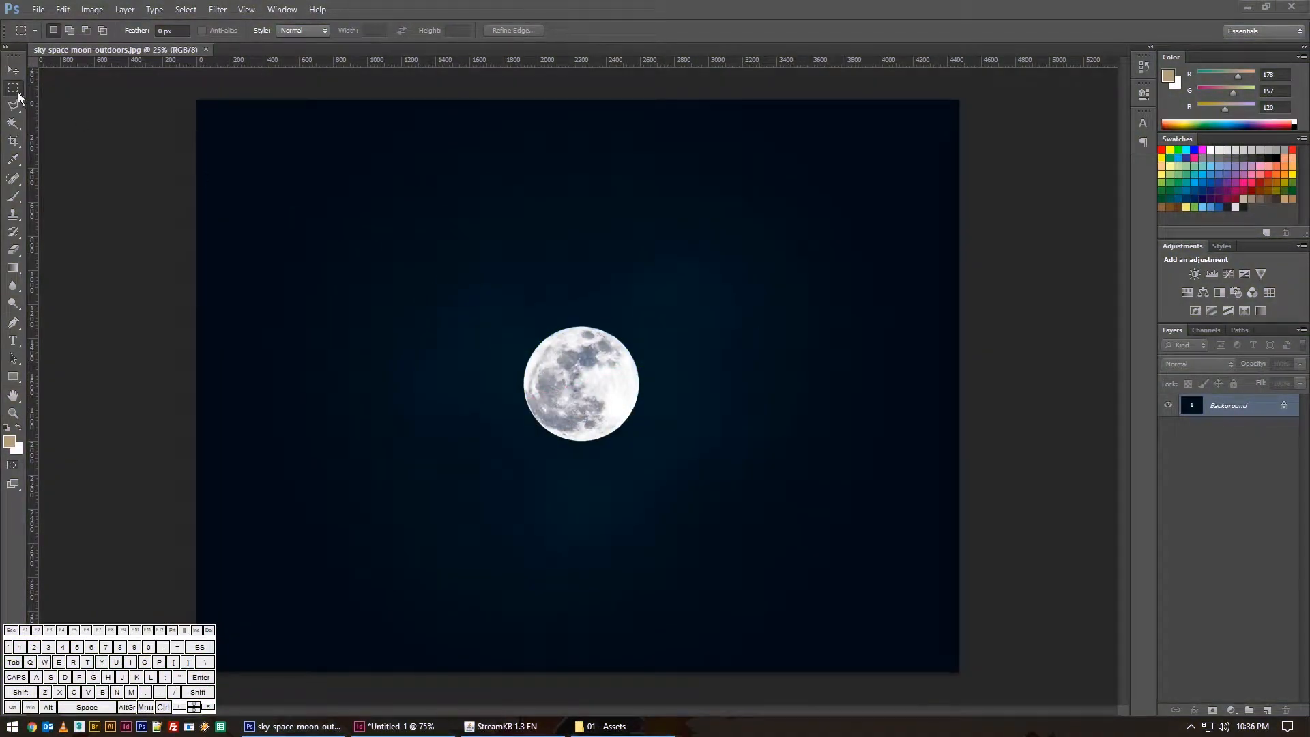
# - Choose the Elliptical Marquee Tool from the marquee tool flyout
pyautogui.click(14, 88)
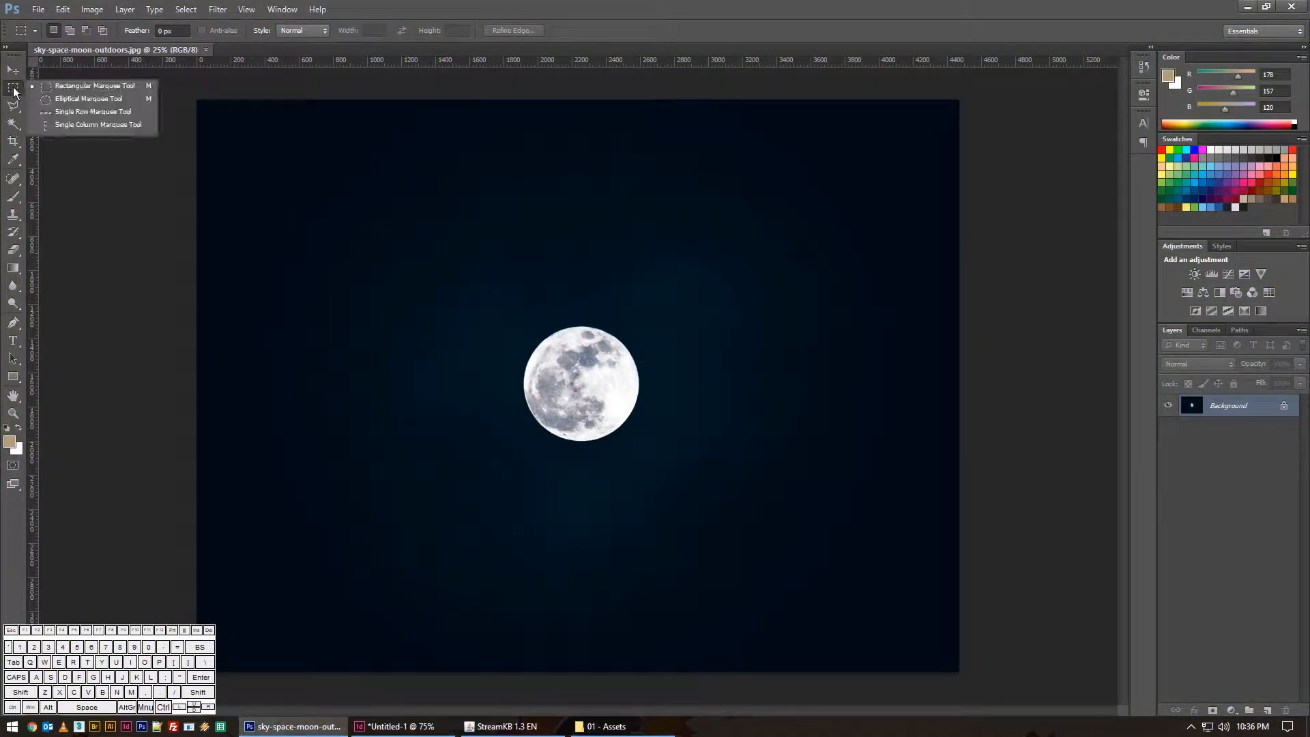
pyautogui.click(88, 98)
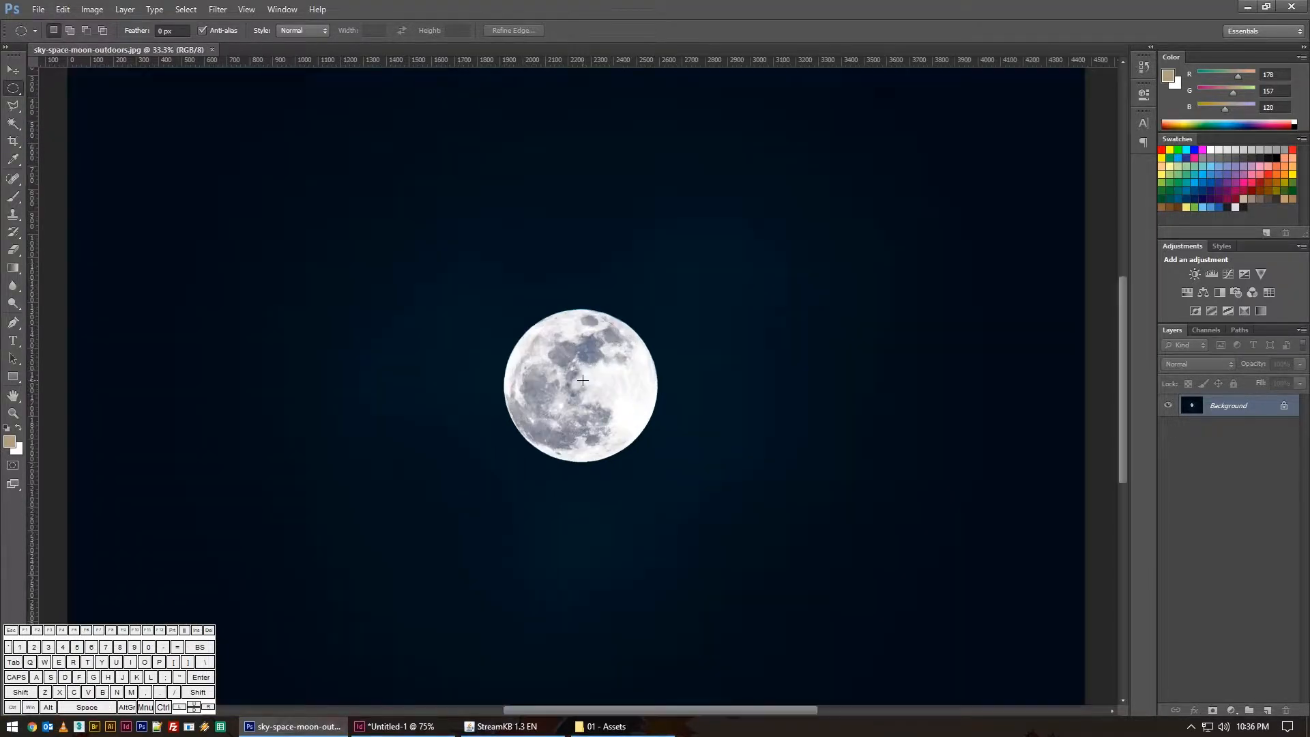
pyautogui.moveTo(581, 380); pyautogui.dragTo(615, 409)
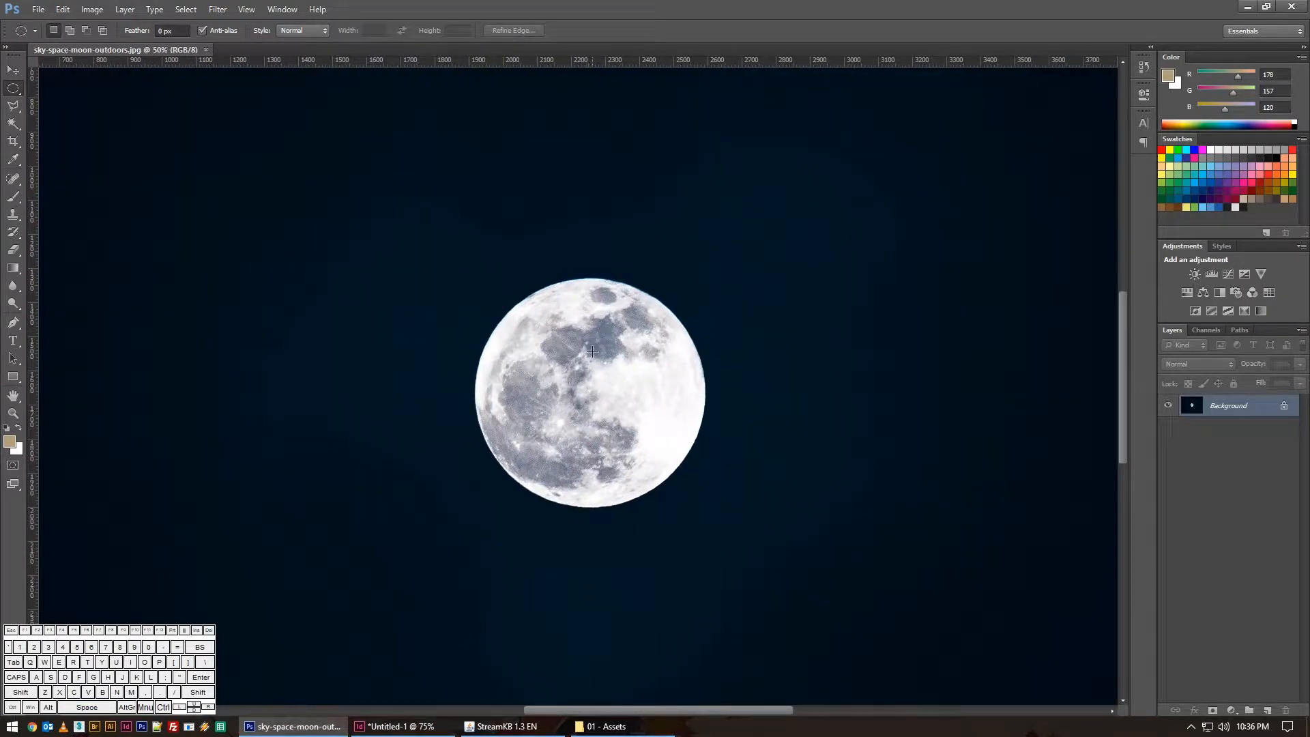
pyautogui.moveTo(587, 376)
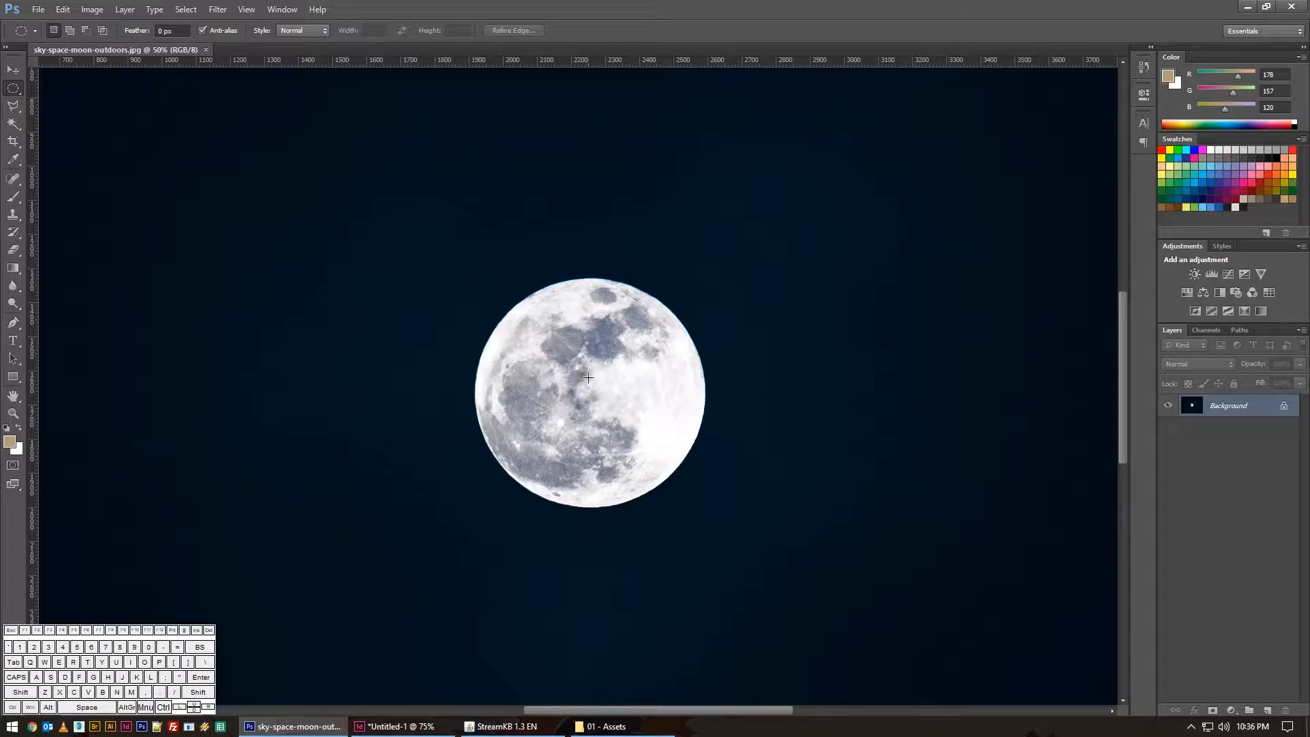
pyautogui.moveTo(607, 383)
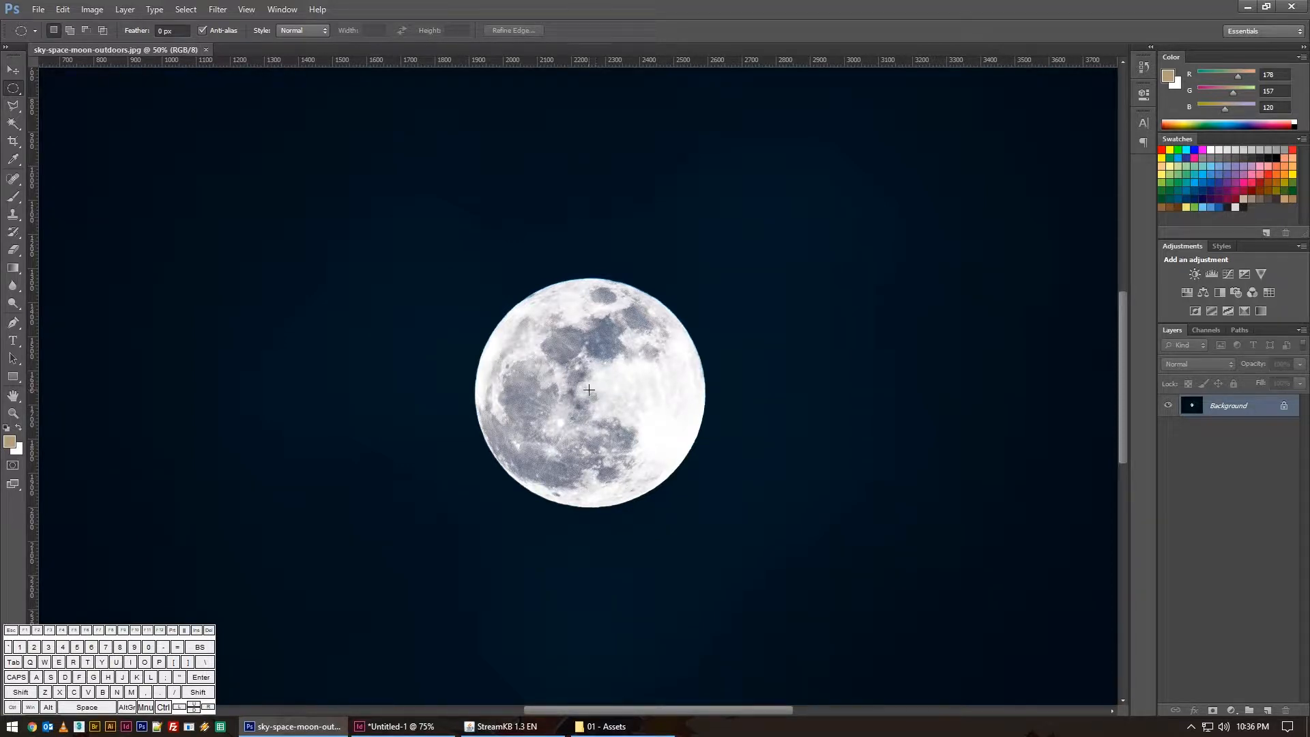
pyautogui.moveTo(525, 325)
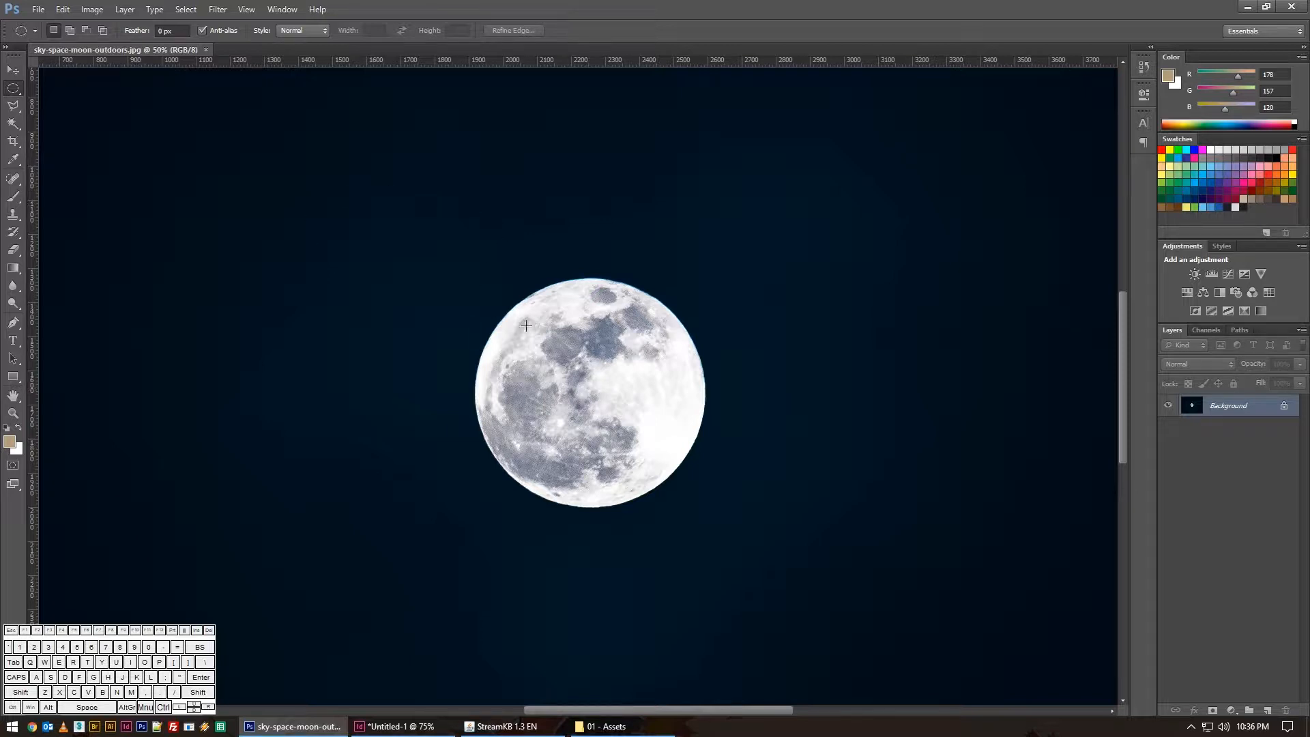
pyautogui.moveTo(558, 343)
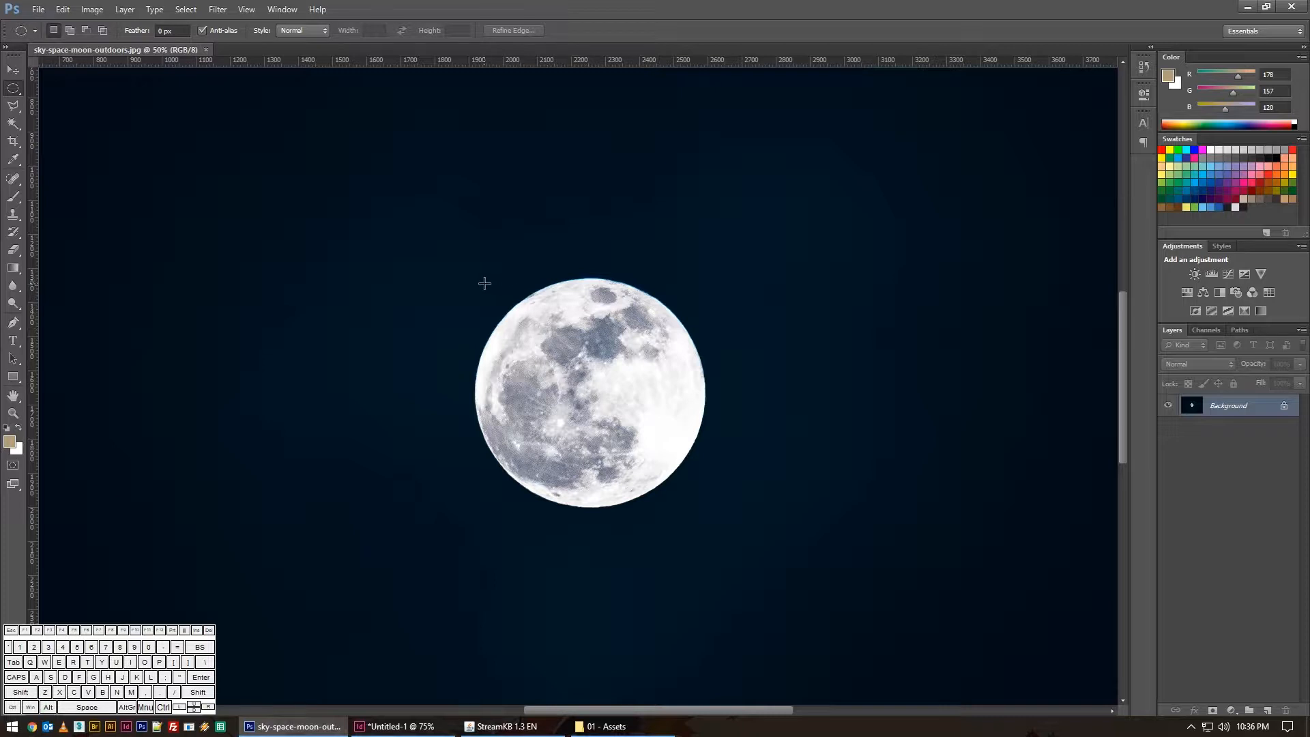
pyautogui.moveTo(484, 283); pyautogui.dragTo(699, 463)
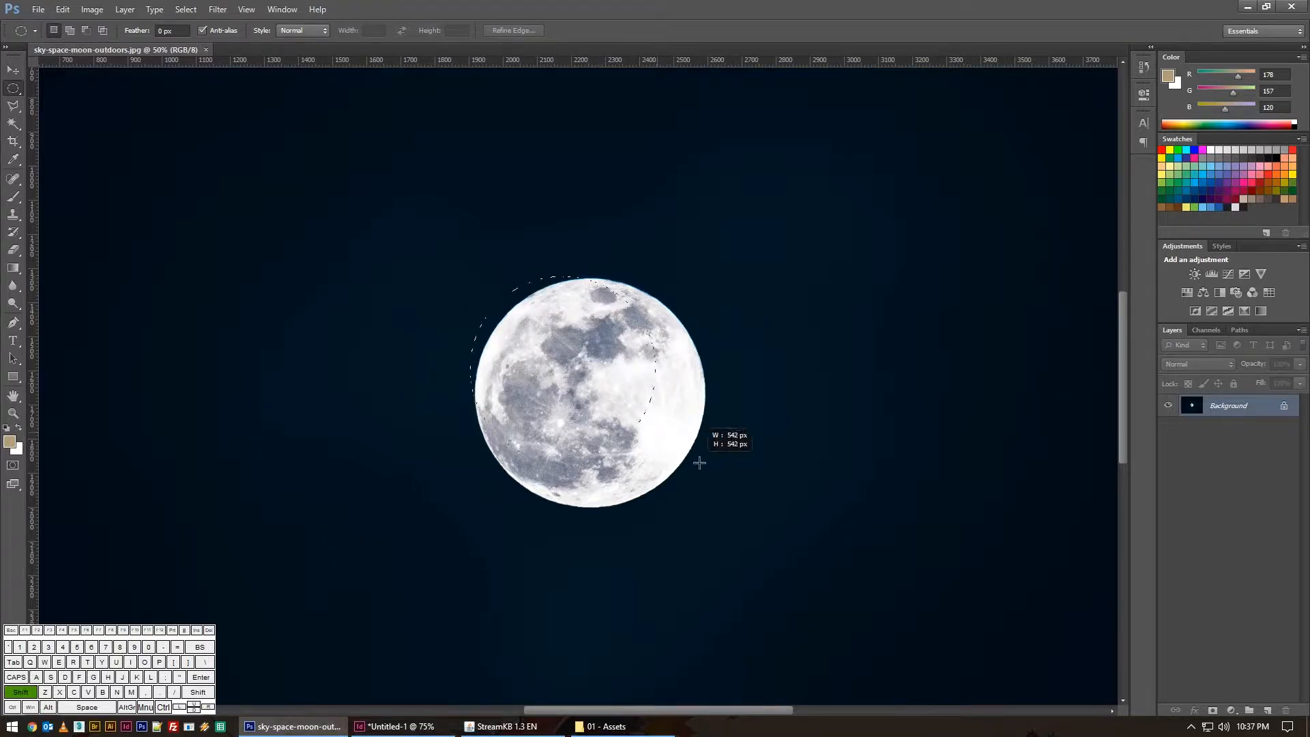
pyautogui.moveTo(699, 462); pyautogui.dragTo(770, 514)
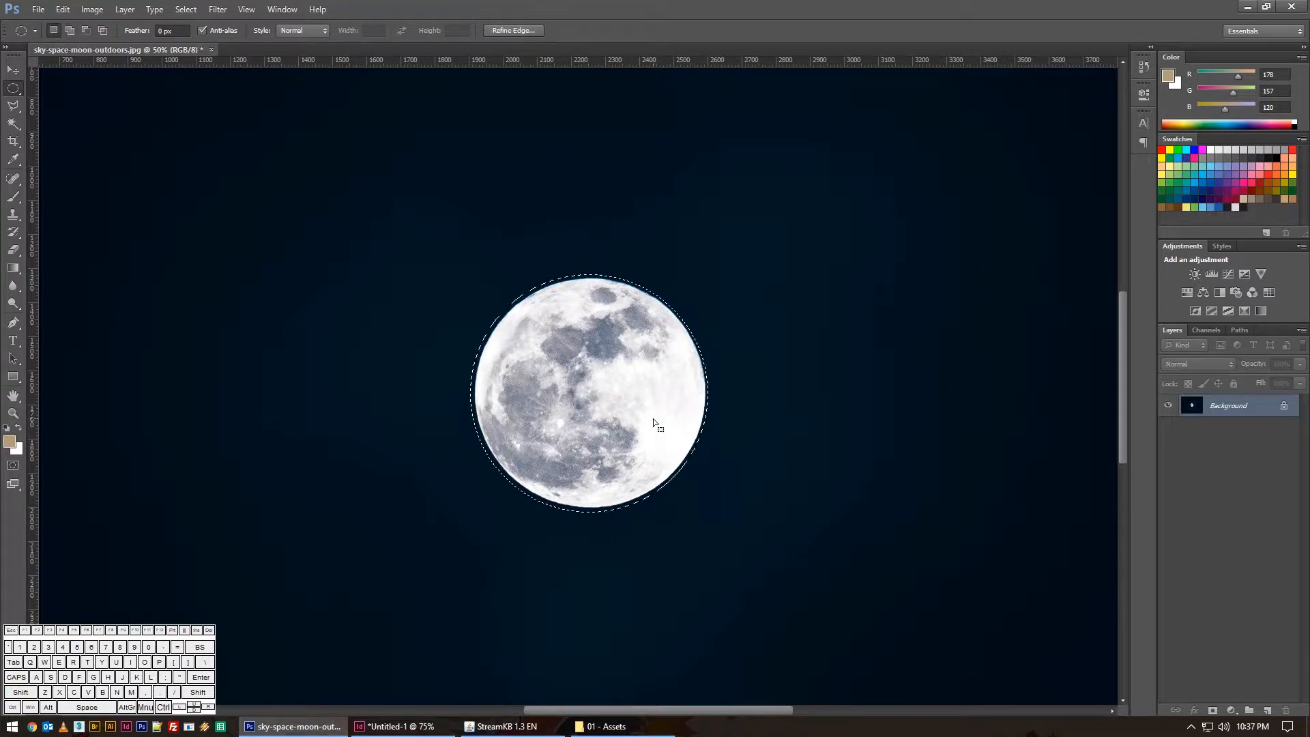
pyautogui.moveTo(572, 326)
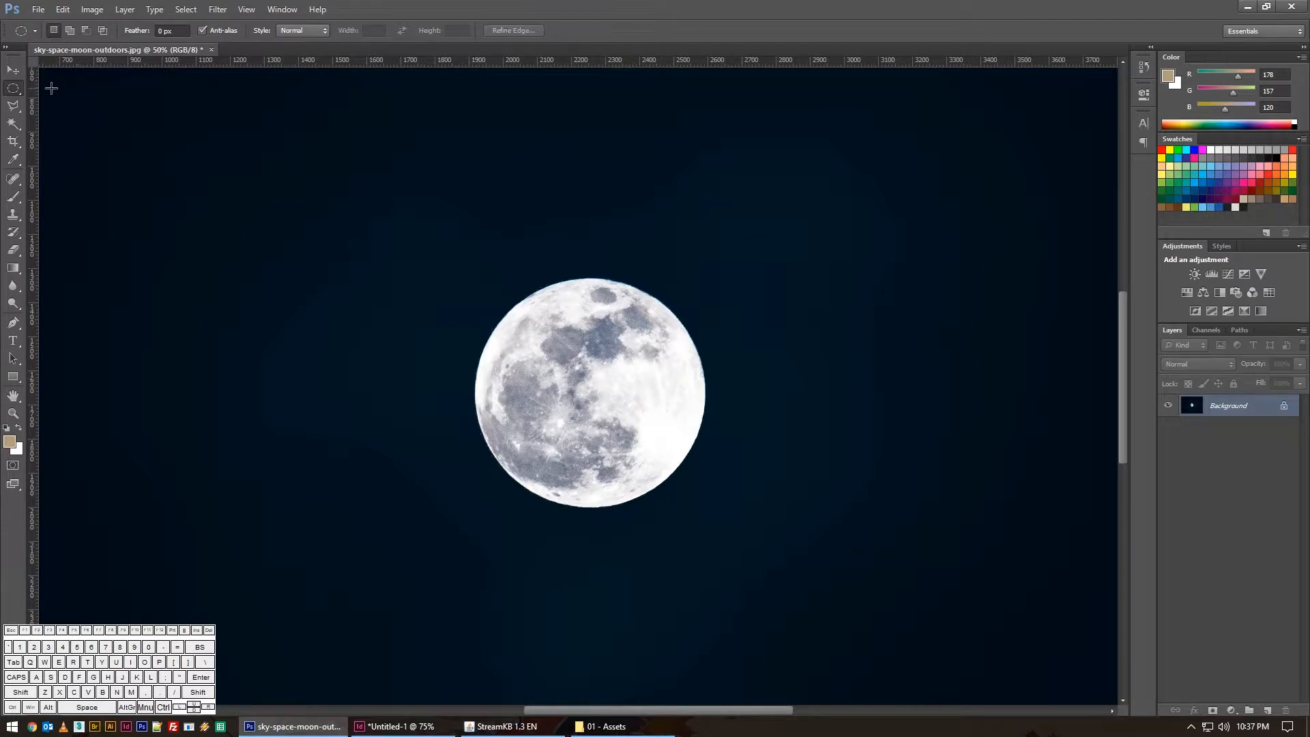
# - Zoom in on the moon, then draw a large circle up-left of it
pyautogui.moveTo(421, 223); pyautogui.dragTo(688, 308)
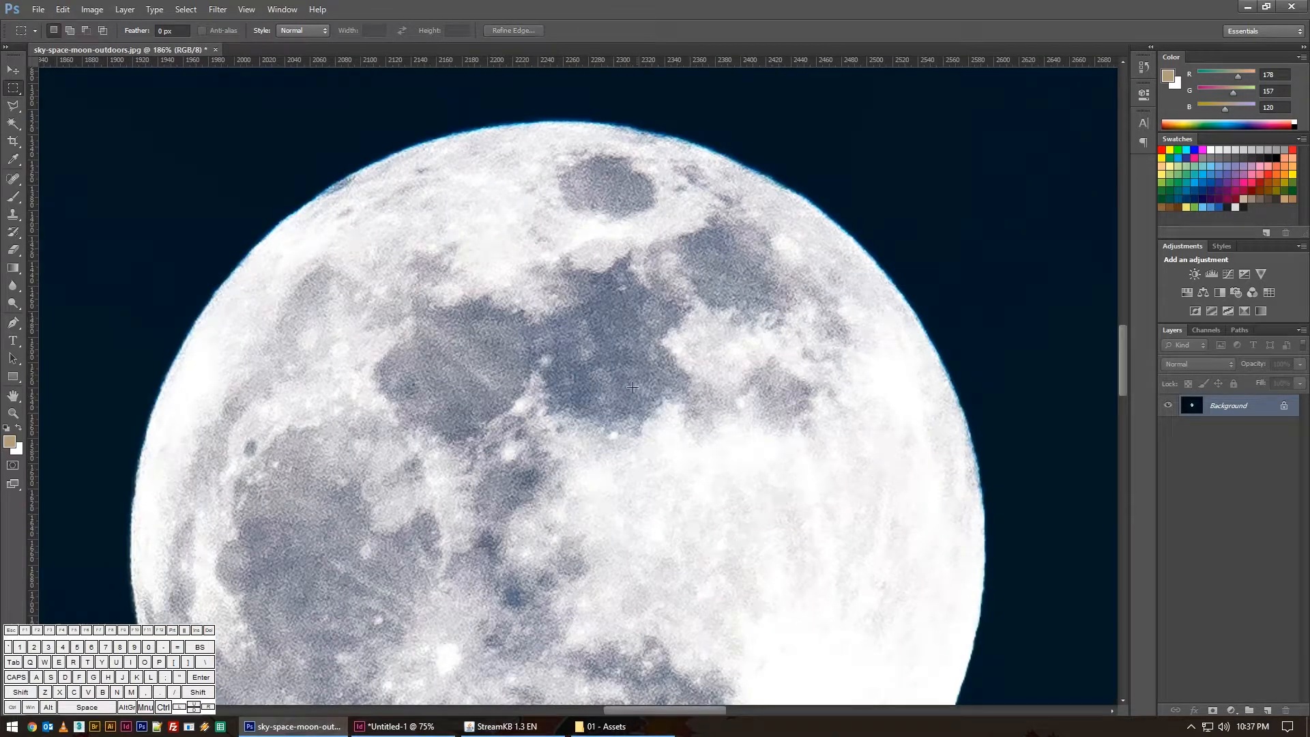
pyautogui.moveTo(559, 355); pyautogui.dragTo(712, 390)
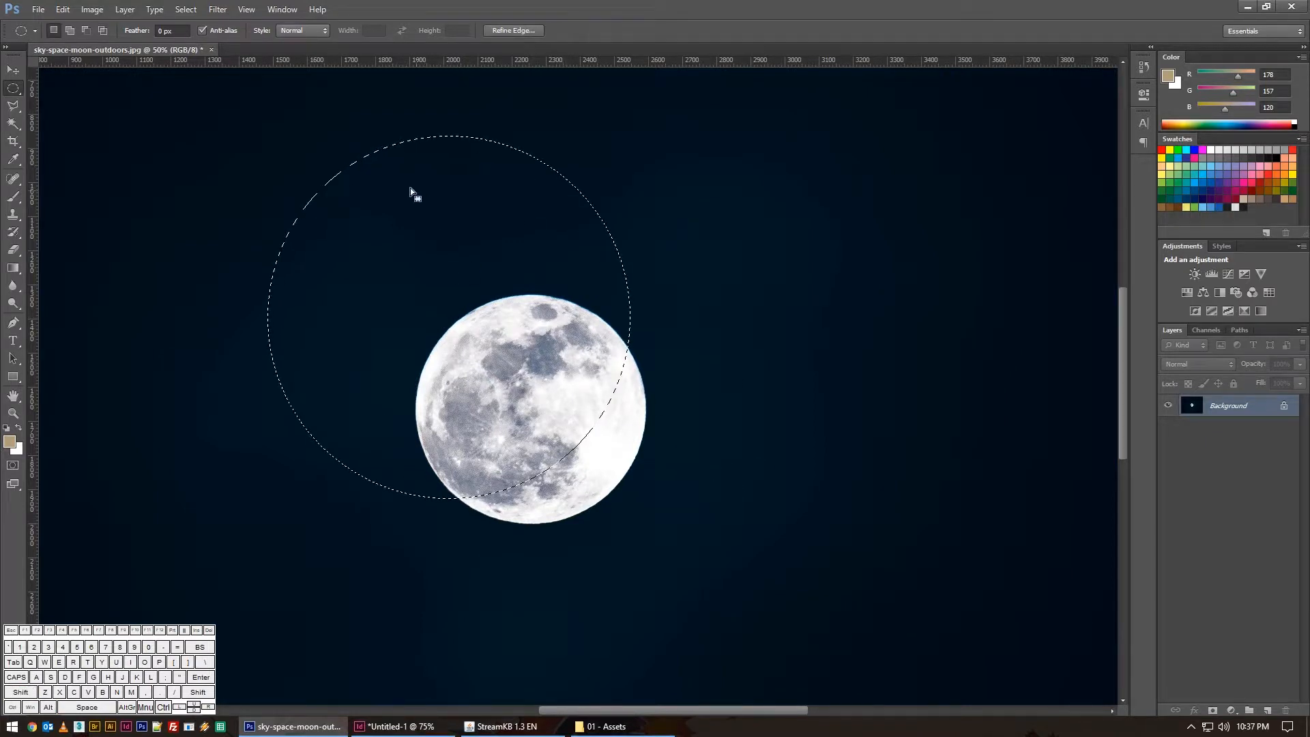
# - Apply Select > Transform Selection to the circular selection
pyautogui.click(185, 9)
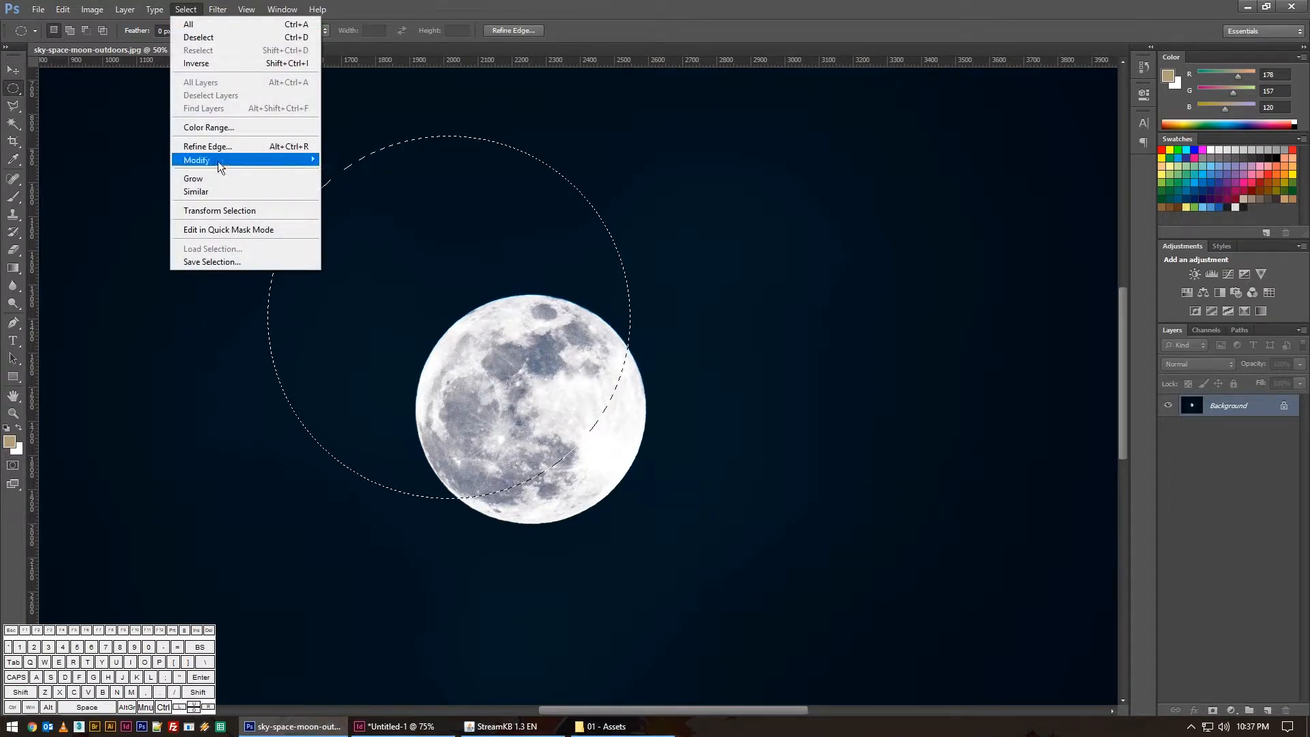
pyautogui.moveTo(219, 210)
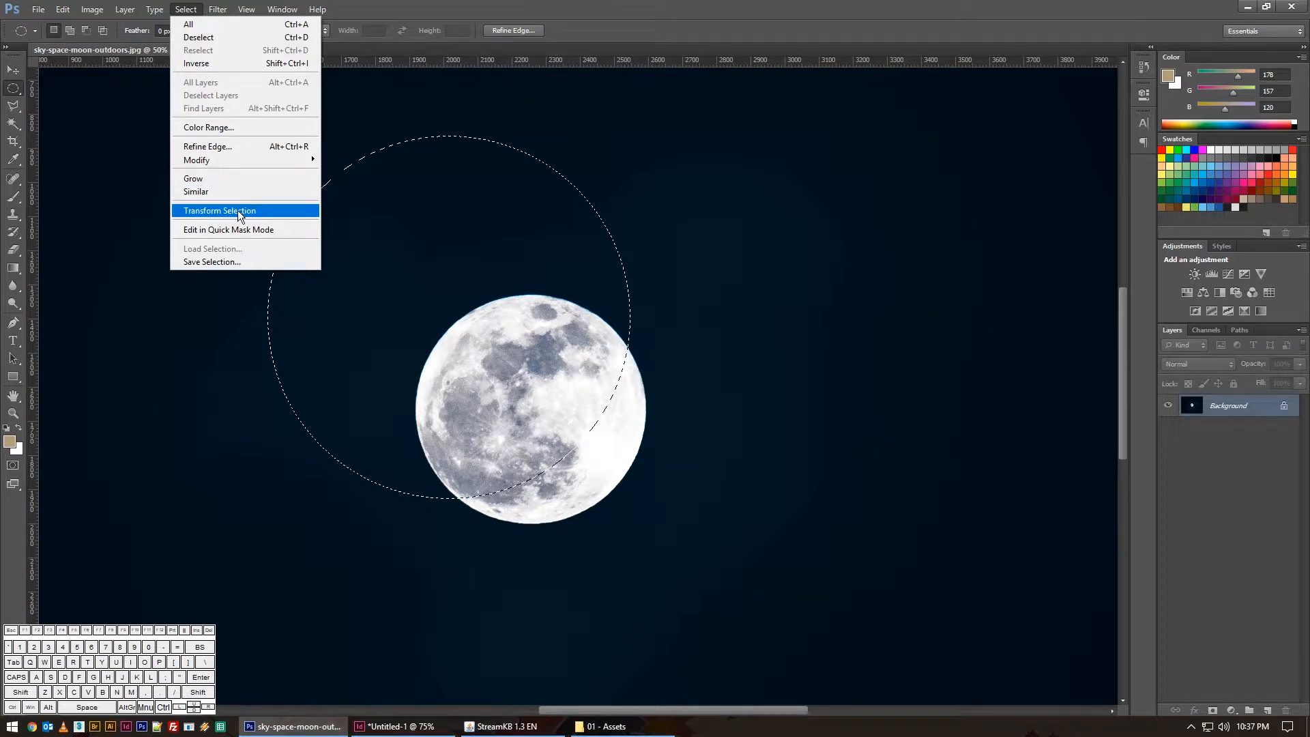
pyautogui.click(219, 210)
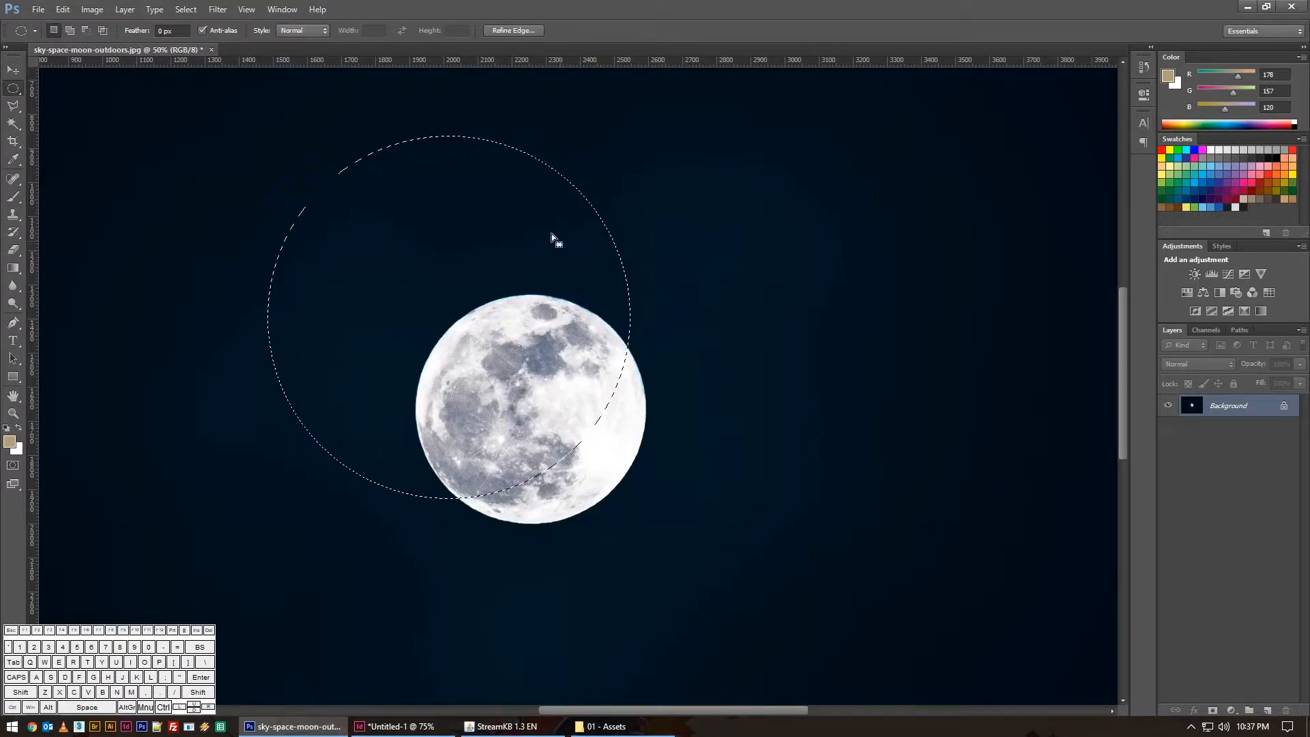
pyautogui.click(186, 9)
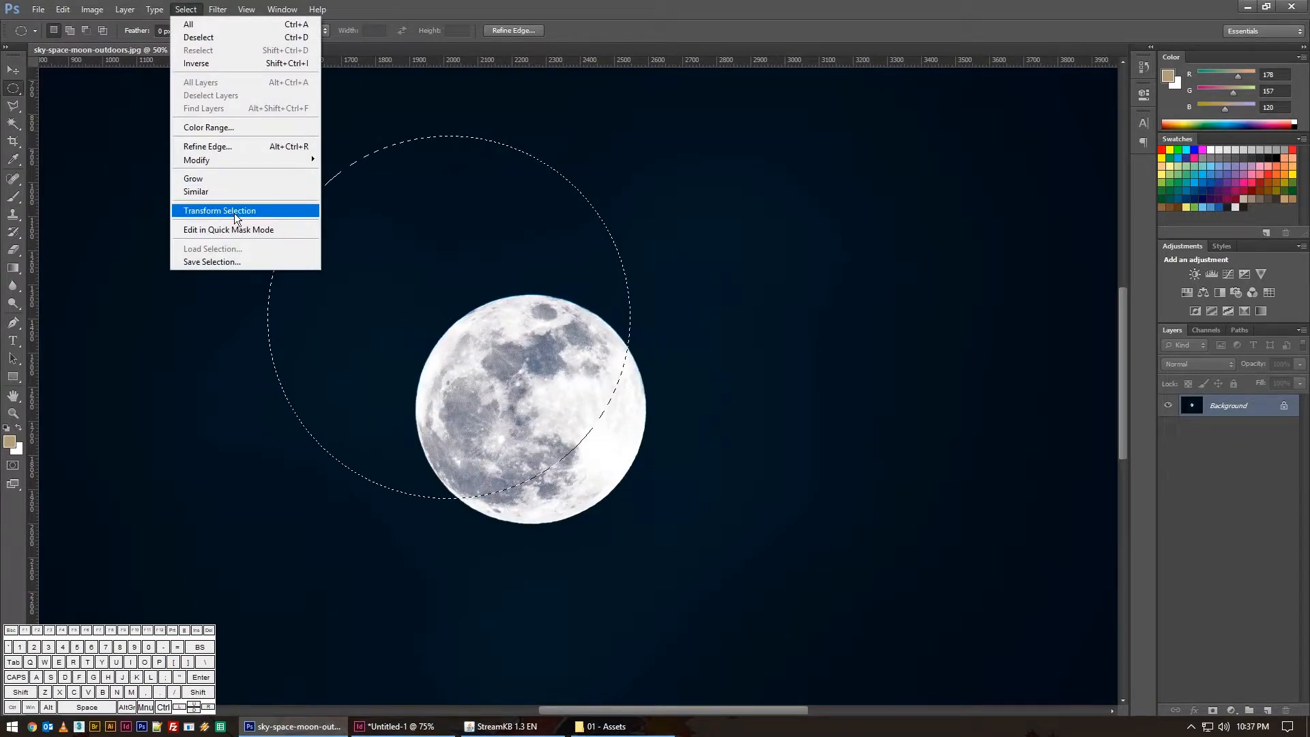
pyautogui.click(218, 209)
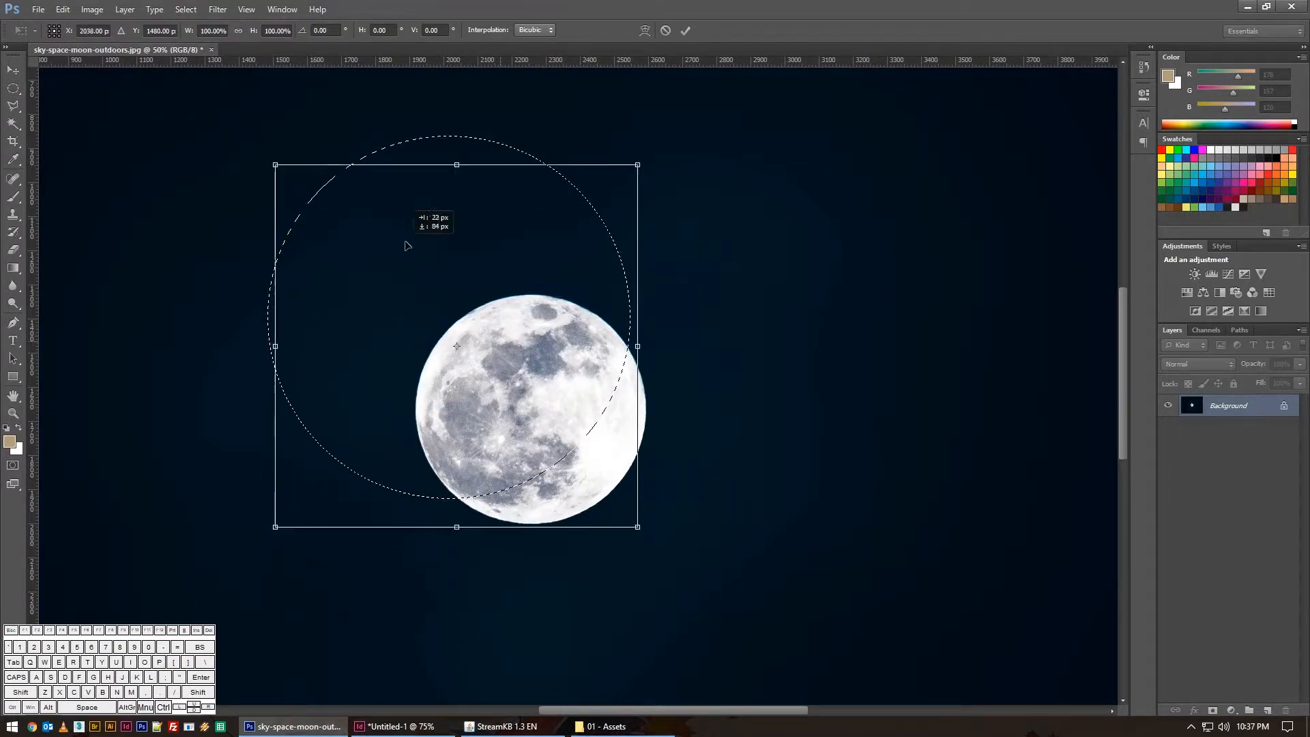
# - Move the circle onto the moon, scale it to the edge, then select the top sky
pyautogui.moveTo(457, 345); pyautogui.dragTo(538, 369)
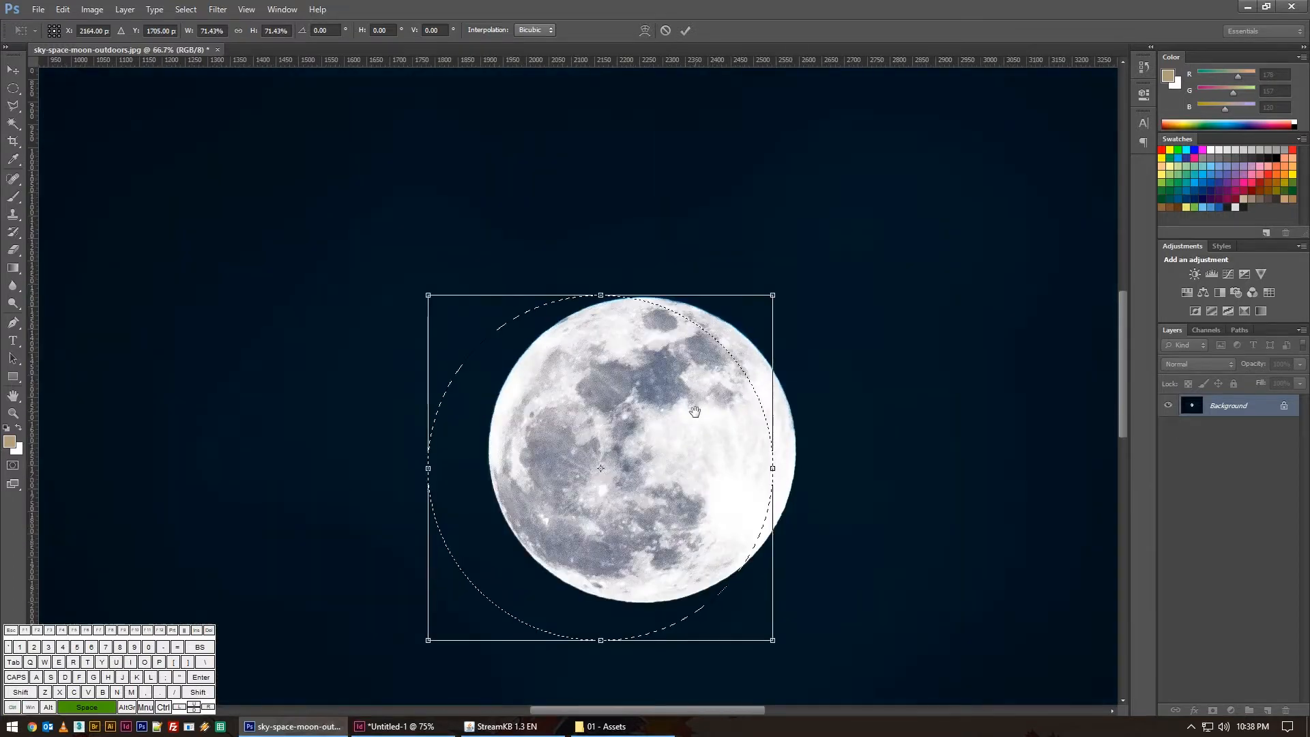
pyautogui.moveTo(693, 410); pyautogui.dragTo(684, 312)
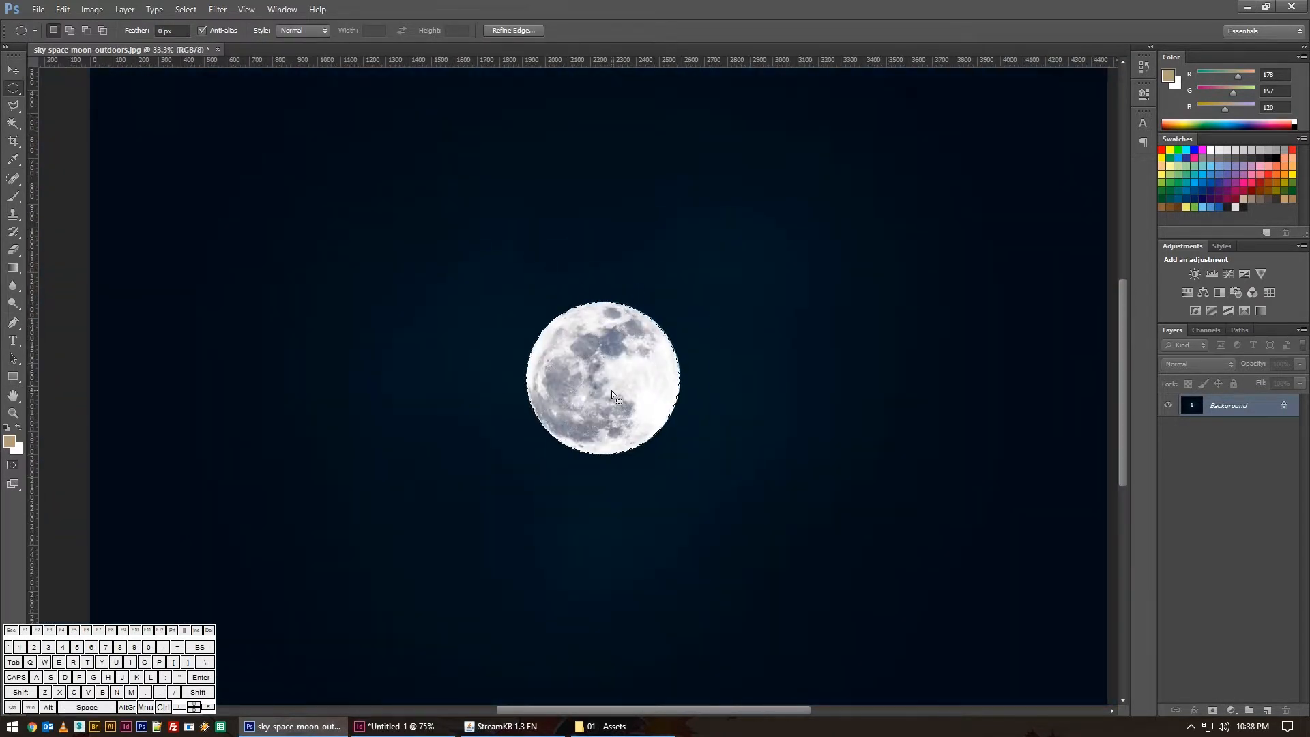
pyautogui.moveTo(197, 99); pyautogui.dragTo(916, 297)
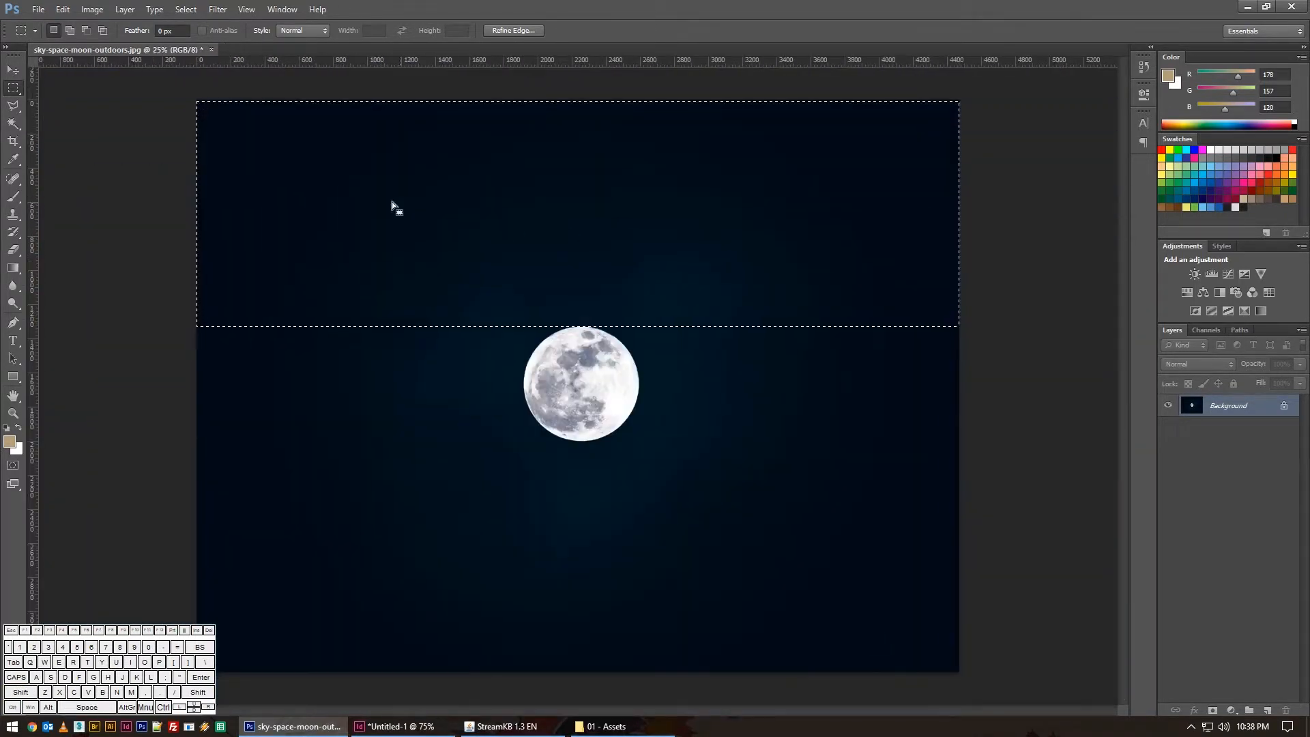
pyautogui.moveTo(770, 237)
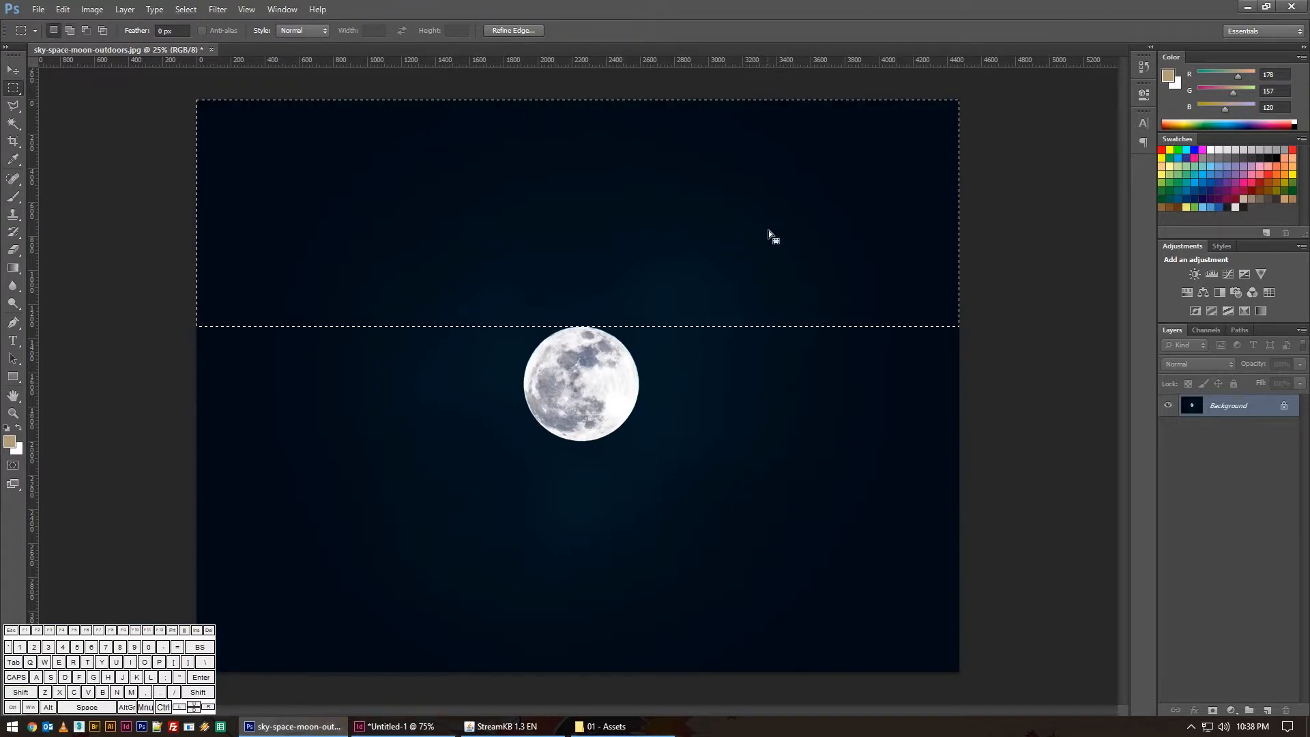
# - Remove the rectangular selection with Select > Deselect
pyautogui.click(186, 9)
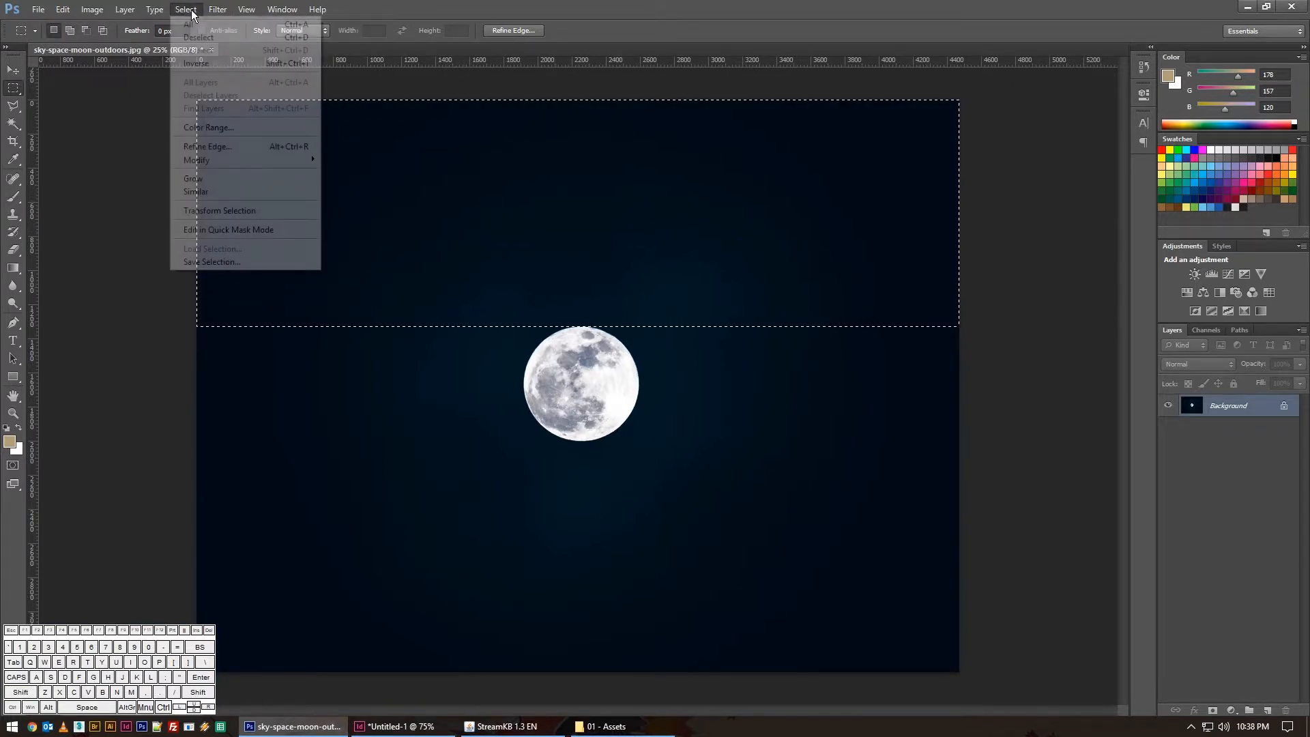
pyautogui.click(220, 210)
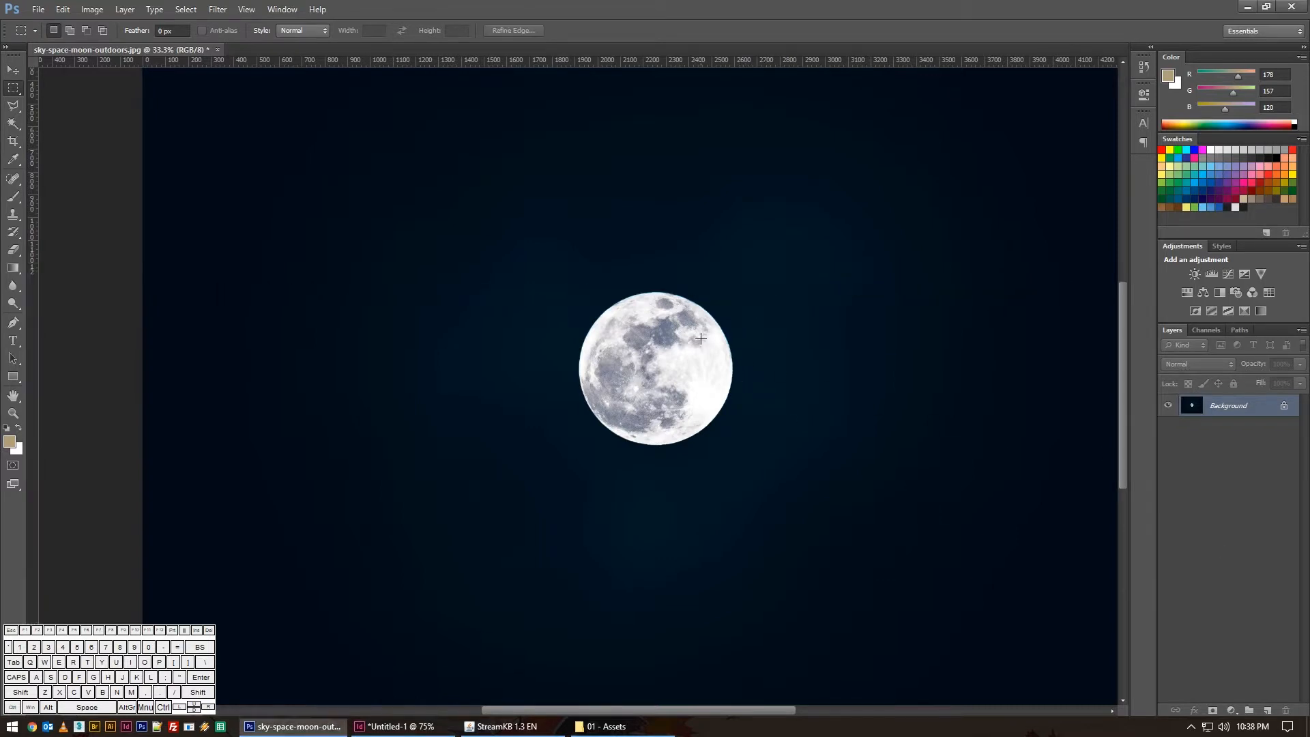
# - Activate the Move Tool
pyautogui.click(186, 9)
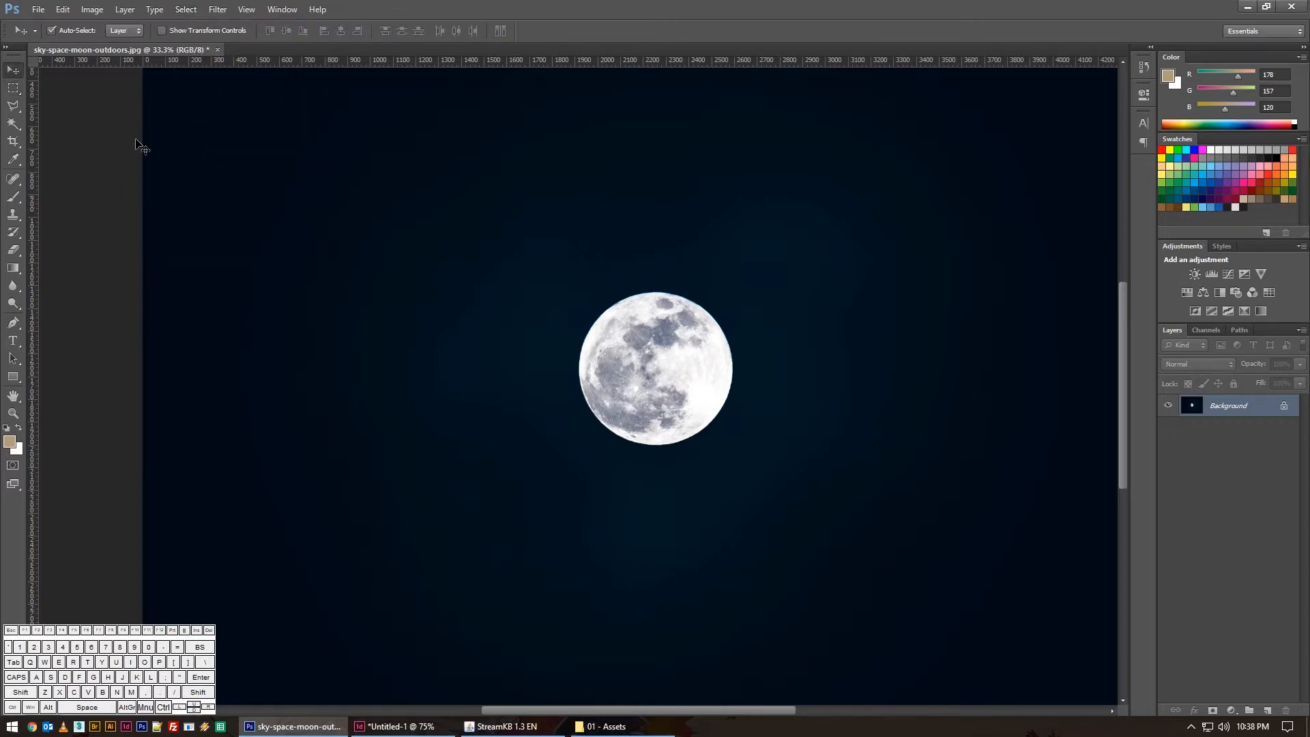
pyautogui.moveTo(798, 388)
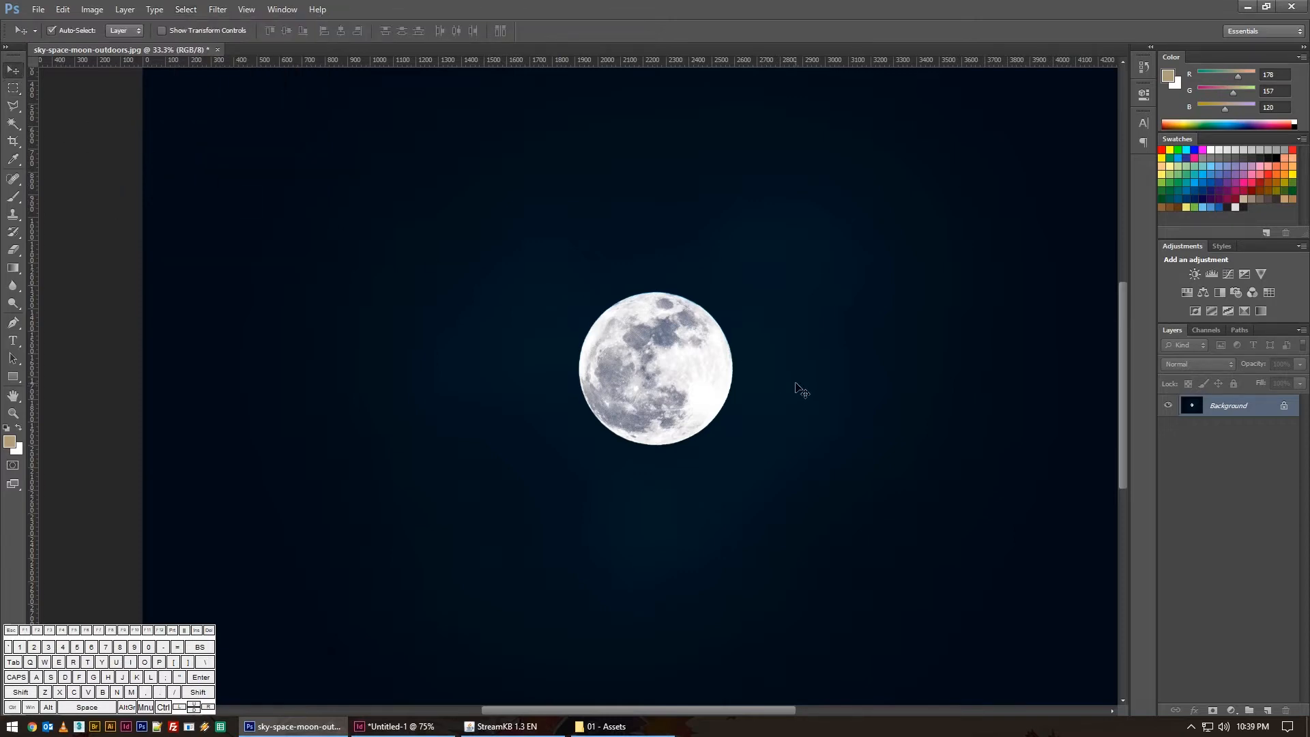